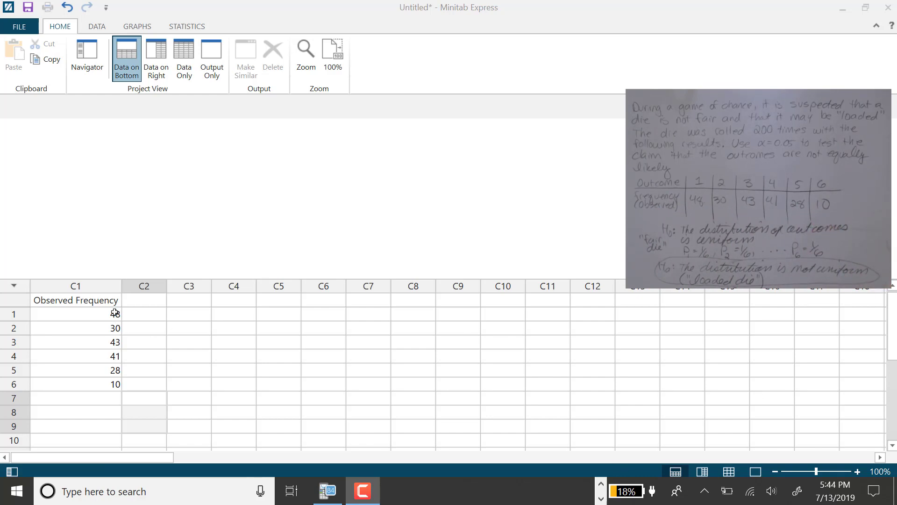
# - Enter 48 as the first die count, completing the Observed Frequency column 48, 30, 43, 41, 28, 10
pyautogui.write('48')
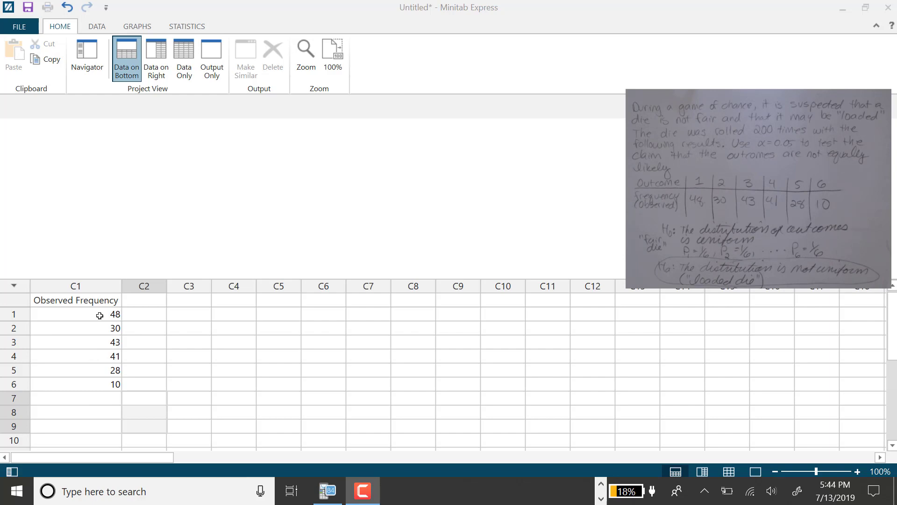
pyautogui.moveTo(83, 403)
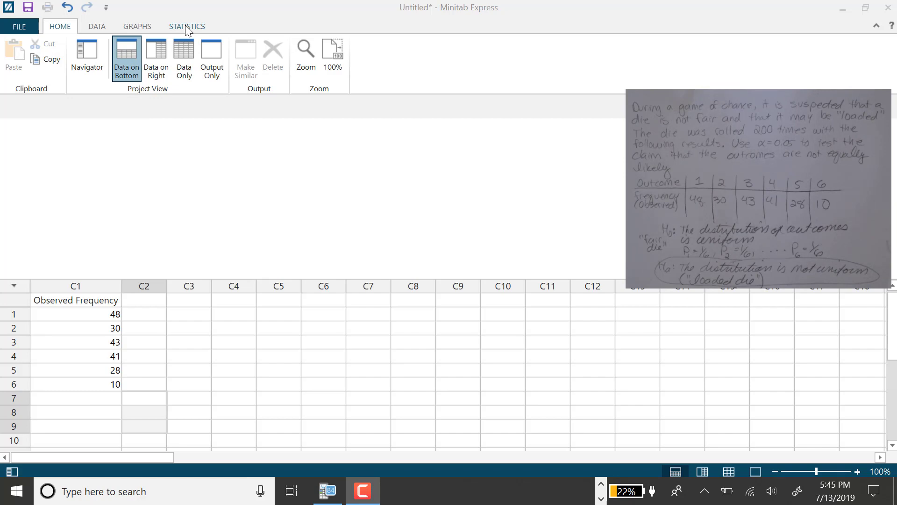
# - Start a Chi-Square Goodness-of-Fit test from the Statistics commands
pyautogui.click(187, 27)
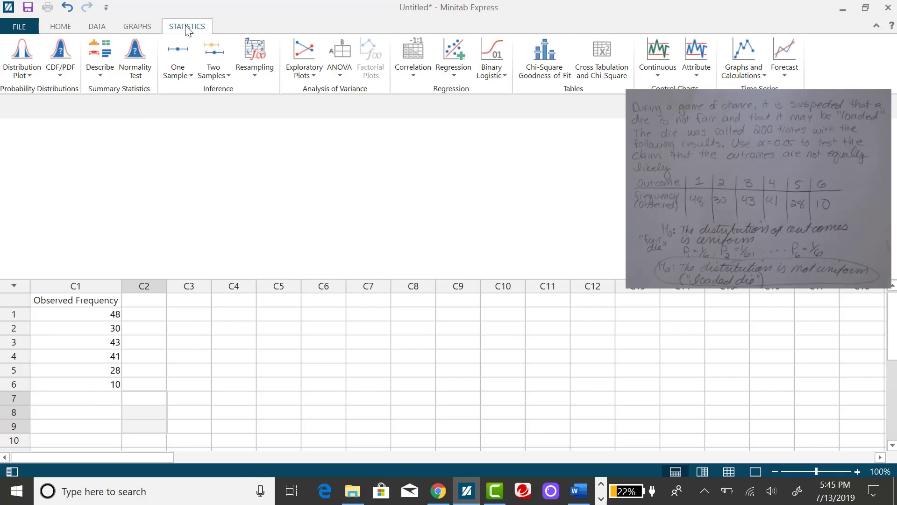
pyautogui.moveTo(323, 9)
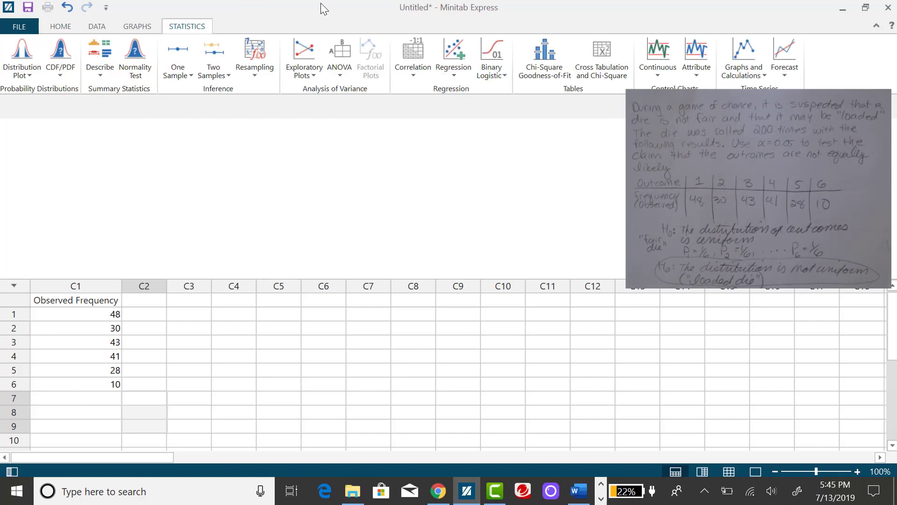
pyautogui.moveTo(543, 59)
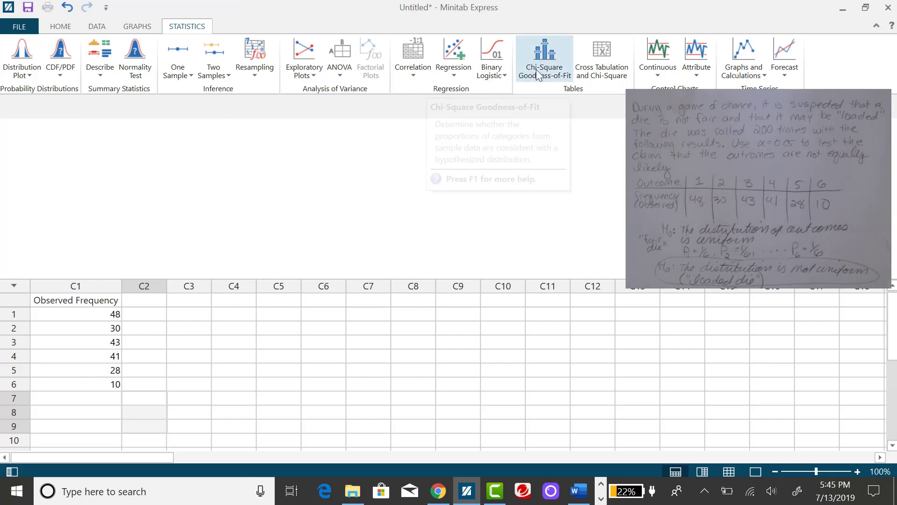
pyautogui.click(543, 54)
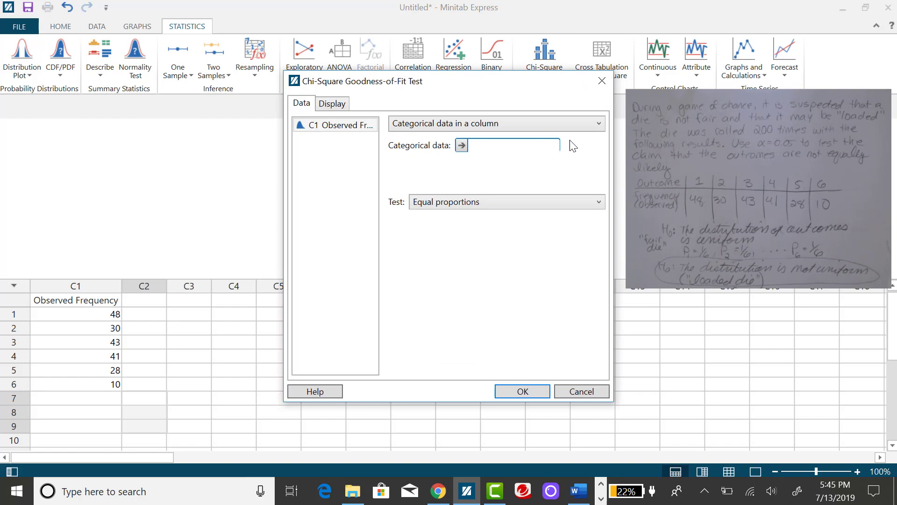
# - Use summarized data in a column with Observed Frequency as the observed counts
pyautogui.click(599, 123)
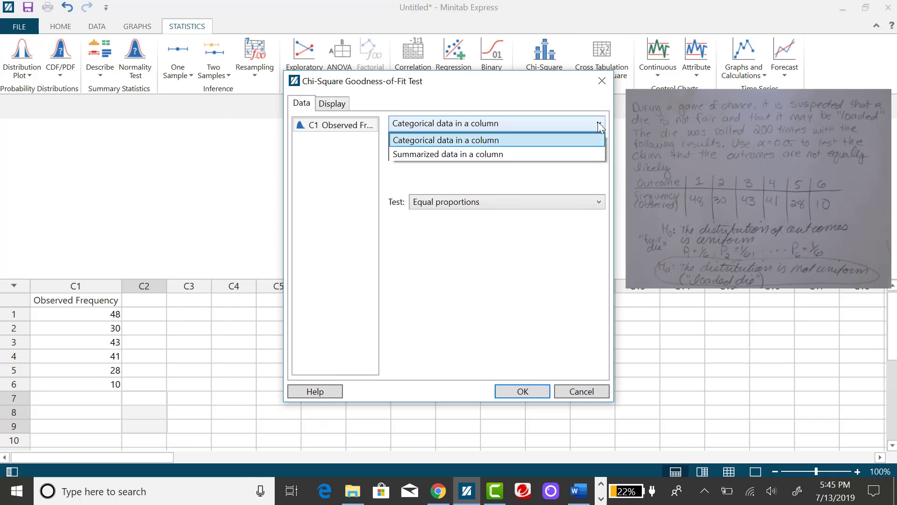
pyautogui.click(450, 155)
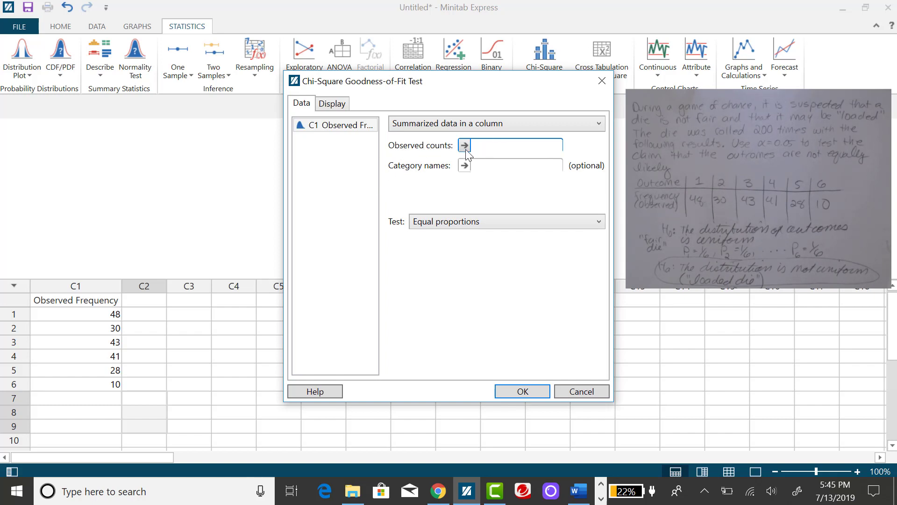
pyautogui.click(464, 145)
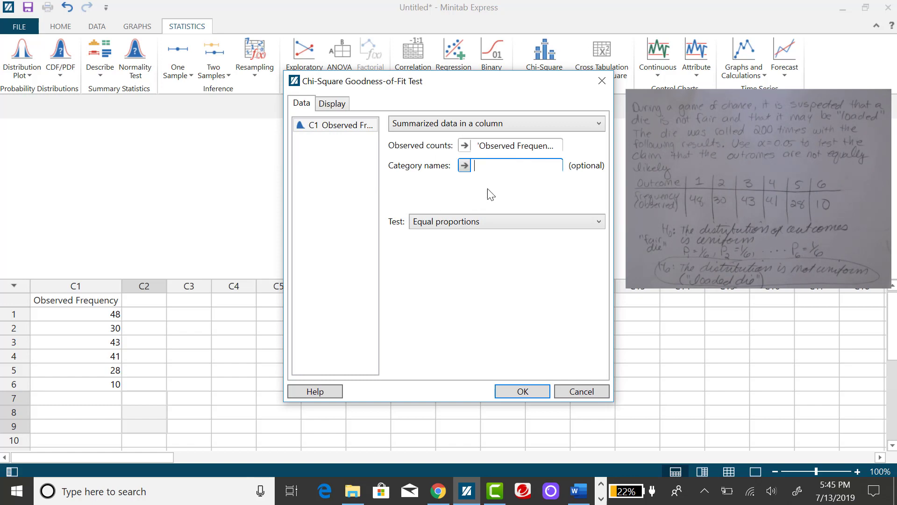
pyautogui.moveTo(474, 183)
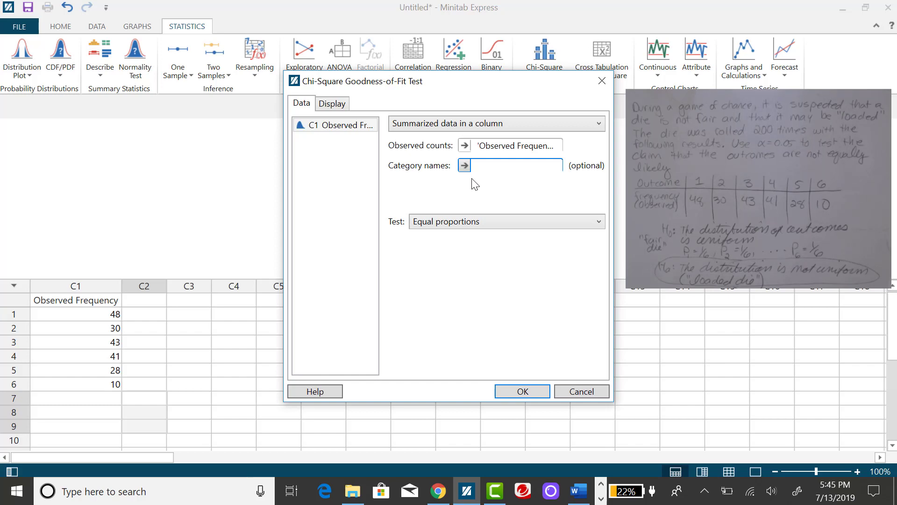
pyautogui.moveTo(566, 193)
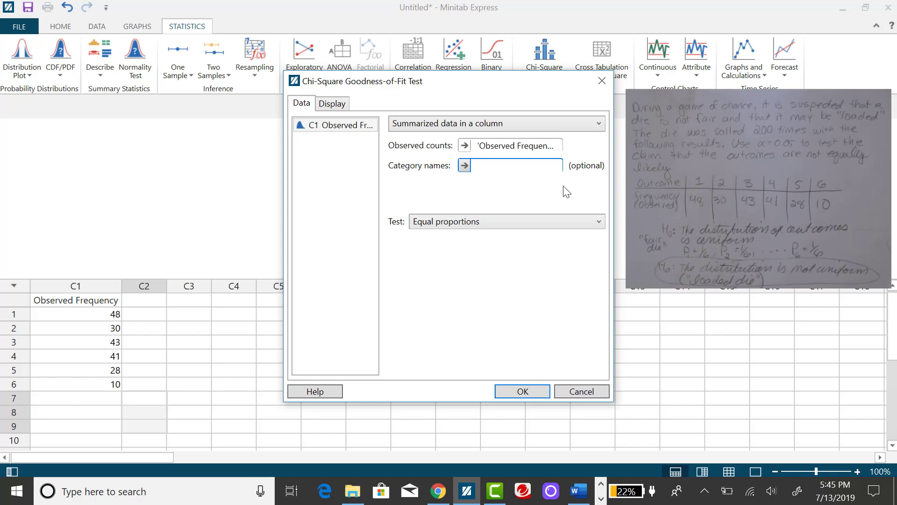
pyautogui.moveTo(421, 240)
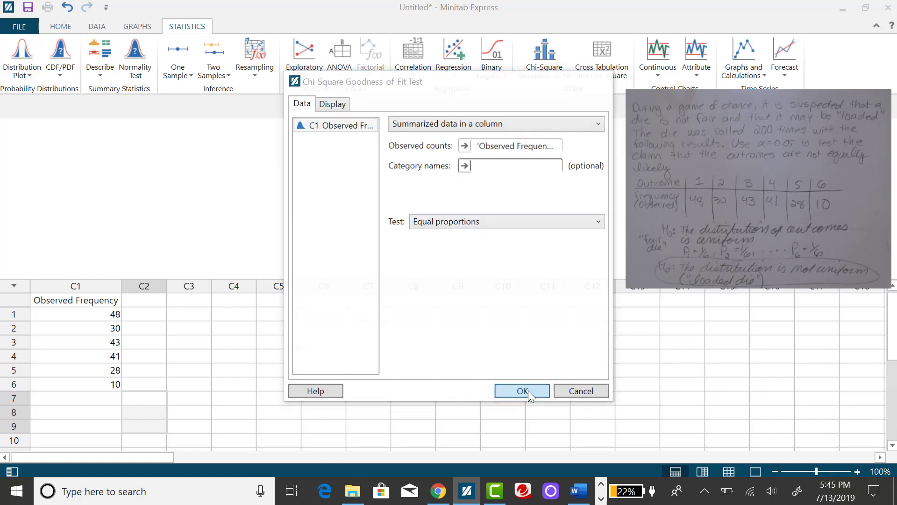
# - Run the test to get observed counts and expected counts of 33.3333 for all six outcomes
pyautogui.click(520, 391)
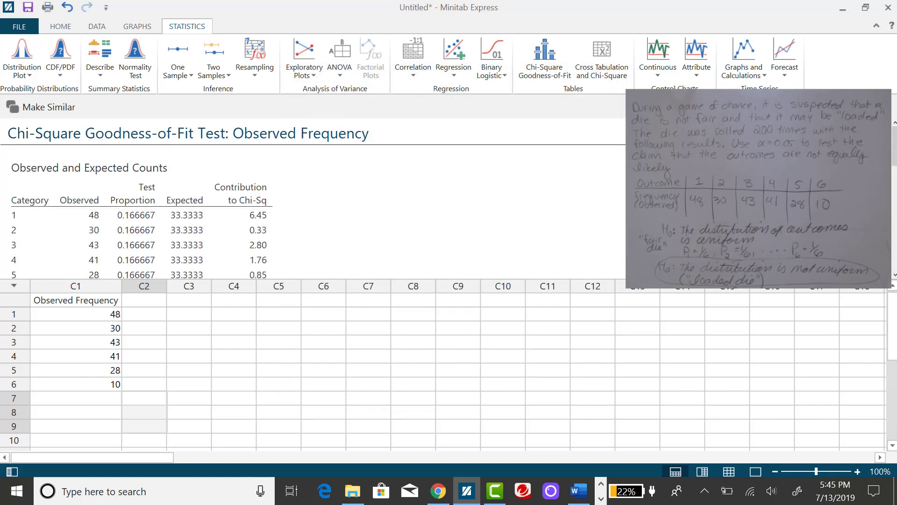
pyautogui.scroll(-3)
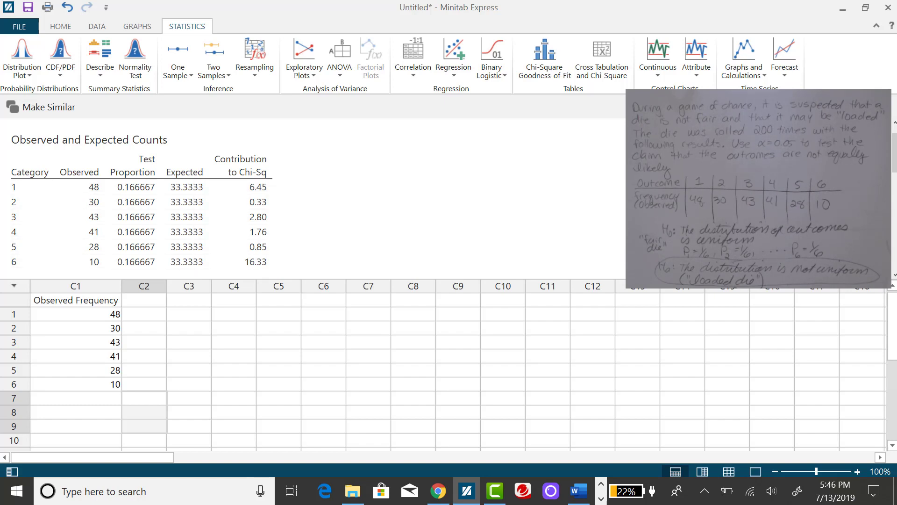
pyautogui.scroll(-3)
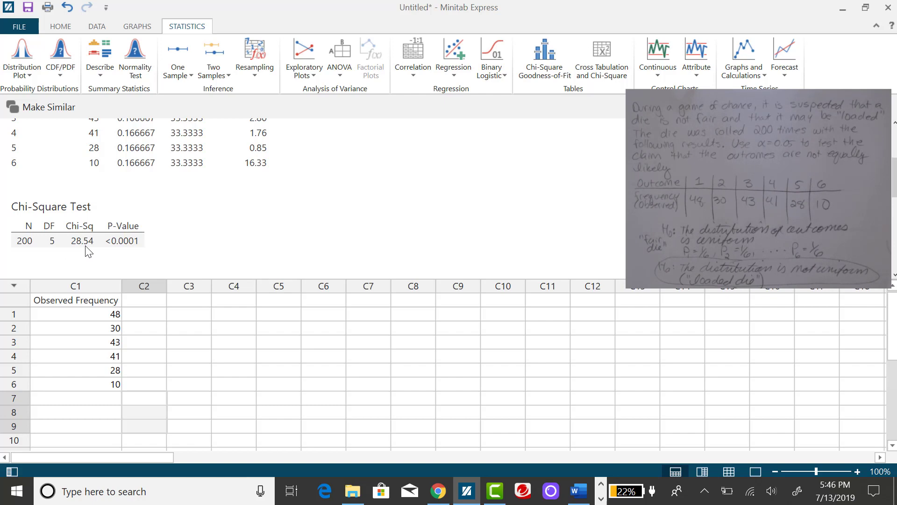
pyautogui.moveTo(126, 249)
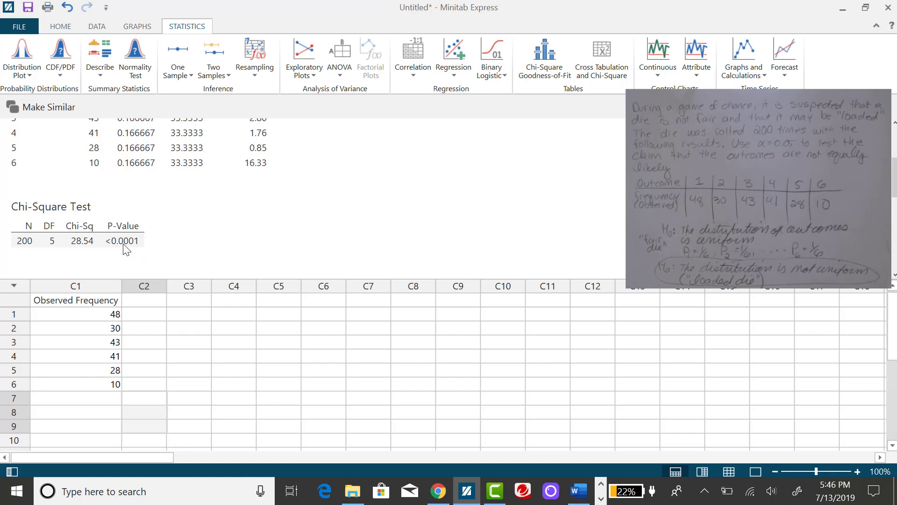
pyautogui.moveTo(123, 254)
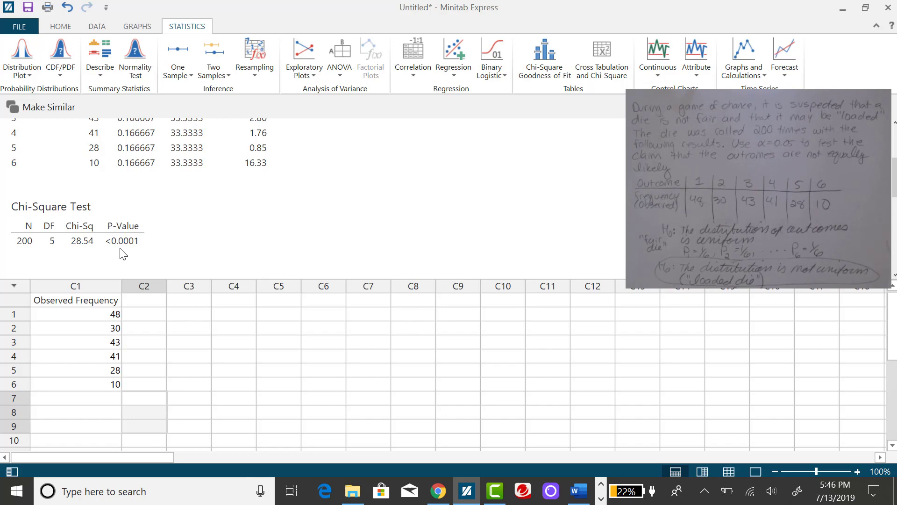
pyautogui.moveTo(512, 423)
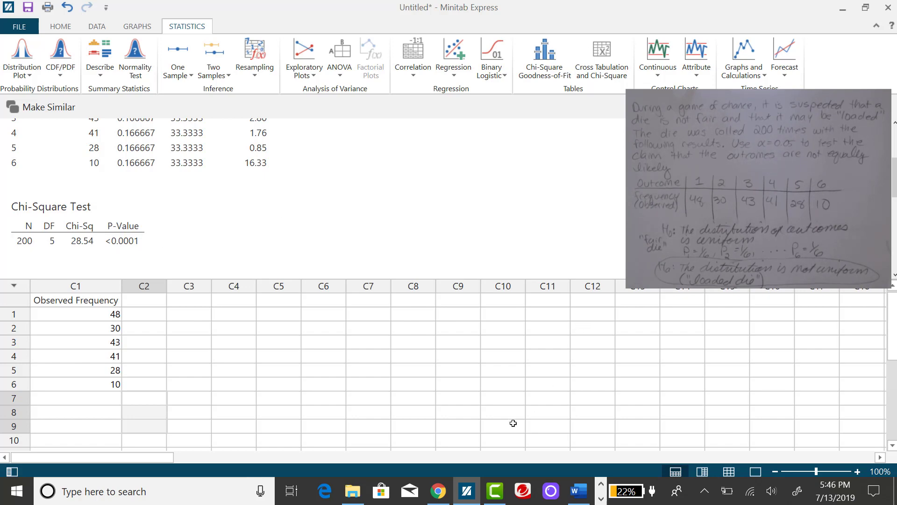